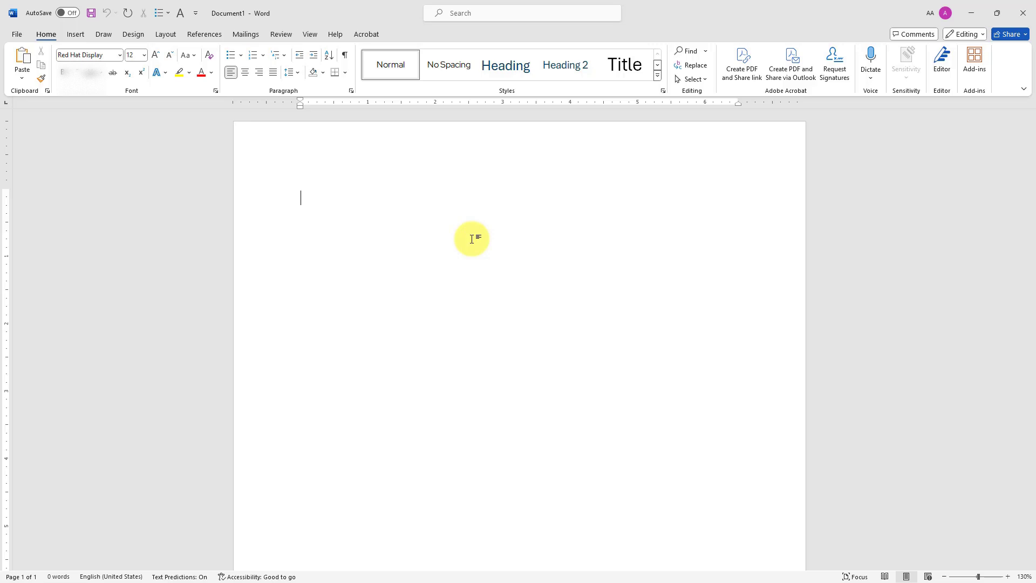
mouse_move(938, 23)
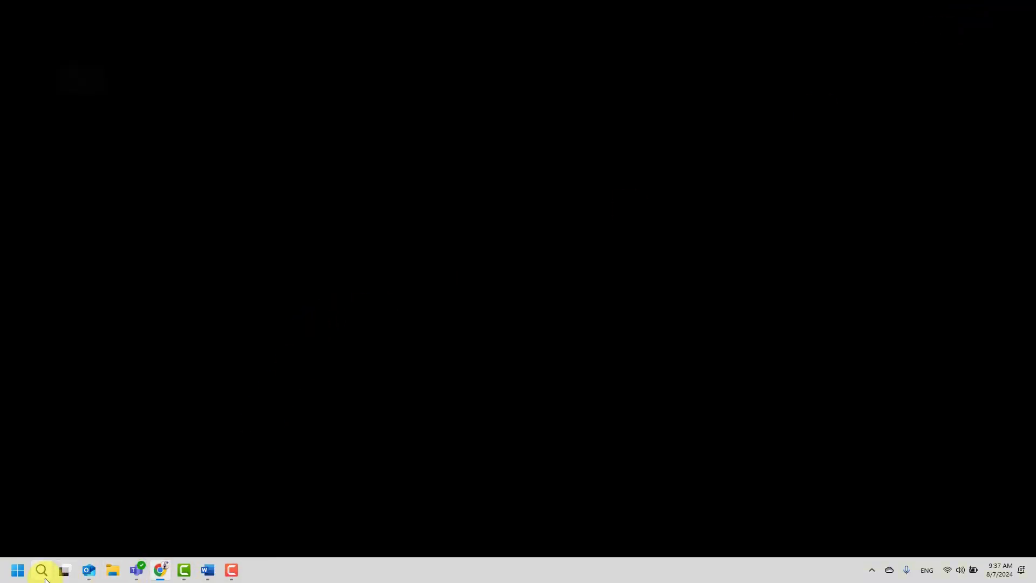
Launch Command Prompt from the taskbar search and enter regedit at the prompt.
click(40, 570)
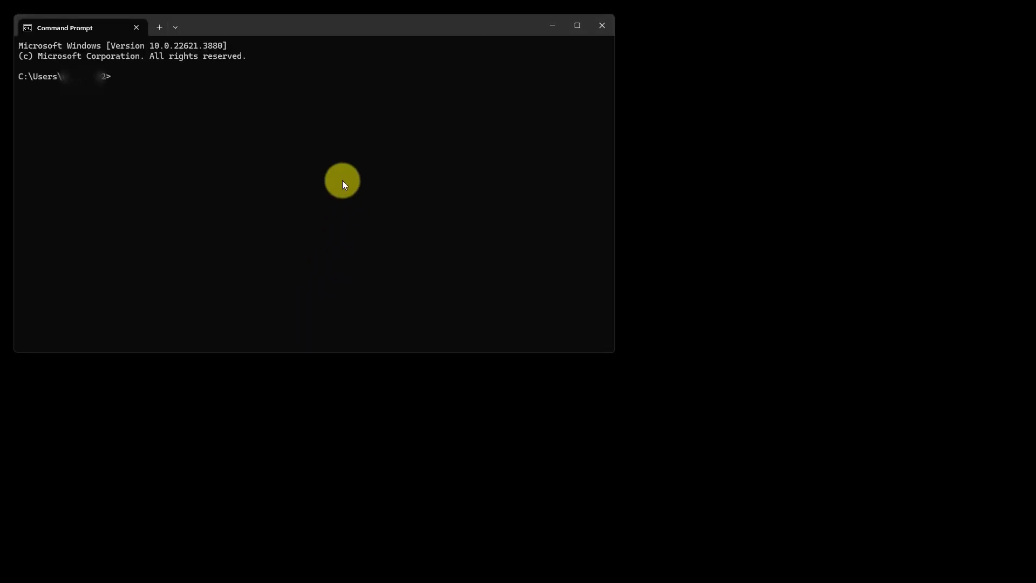
mouse_move(309, 150)
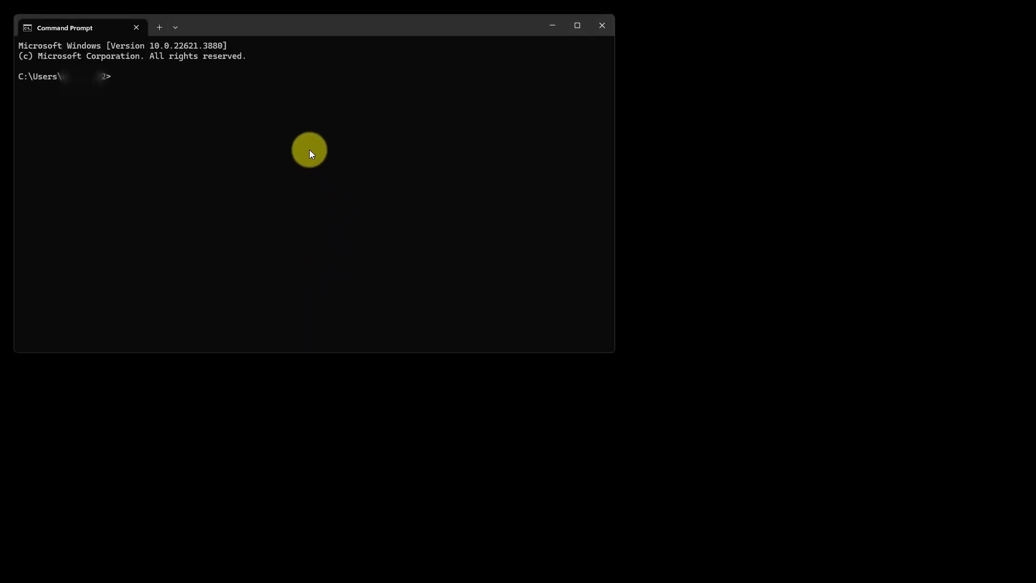
text(regedit)
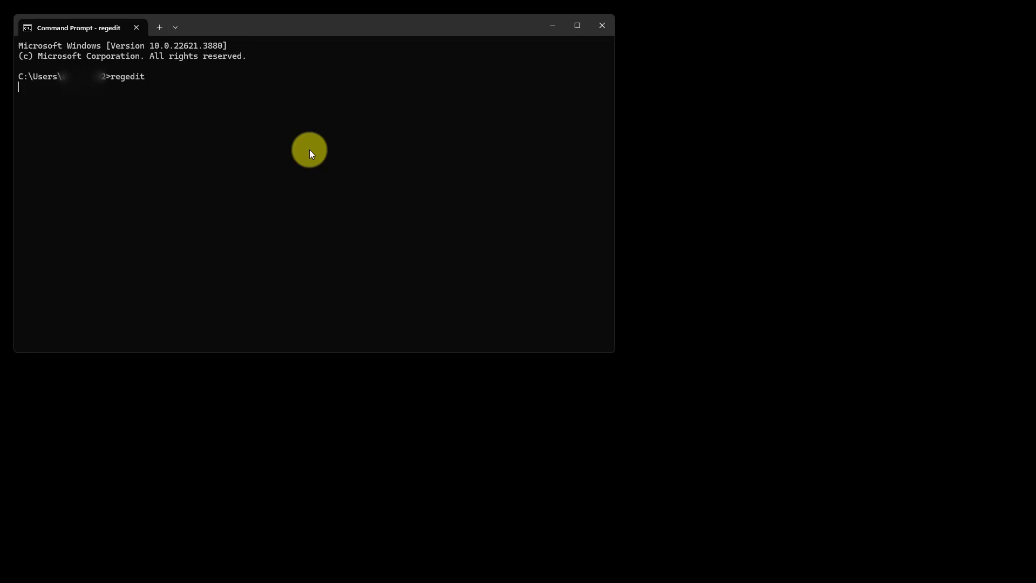
Run regedit and expand HKEY_CURRENT_USER > Software > Microsoft > Office > 16.0 > Common > Identity > Identities.
key(Enter)
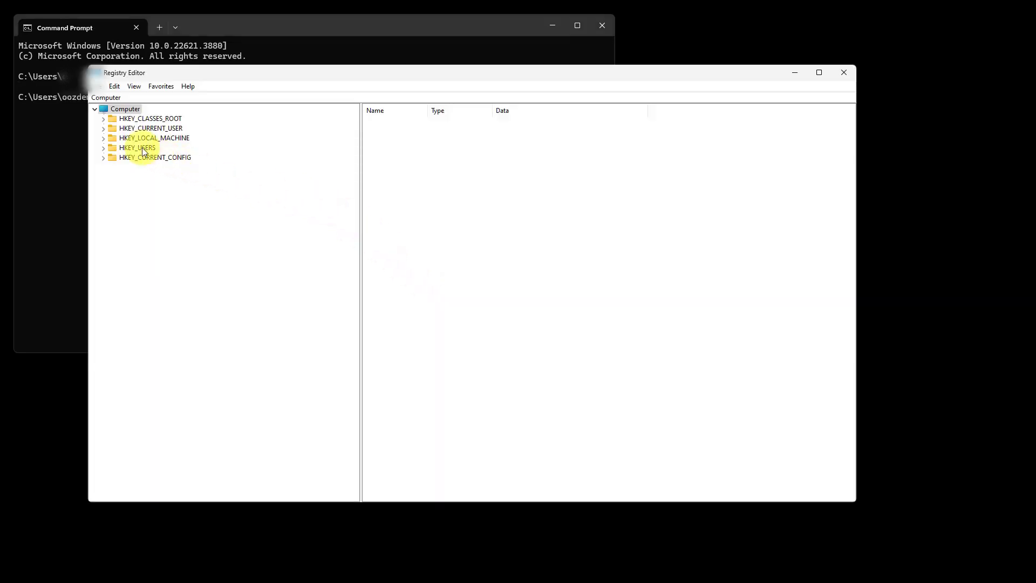
click(104, 129)
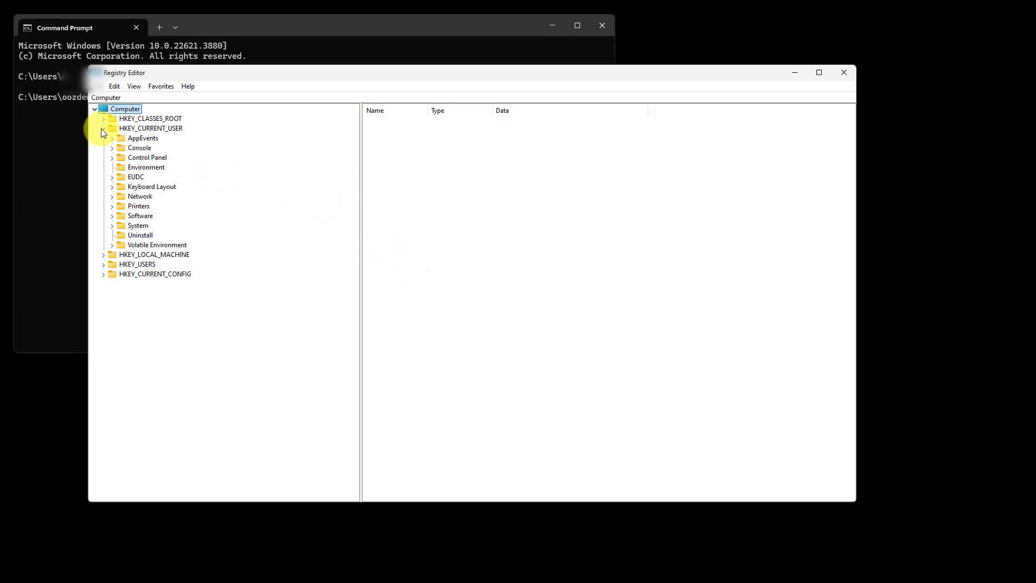
click(112, 215)
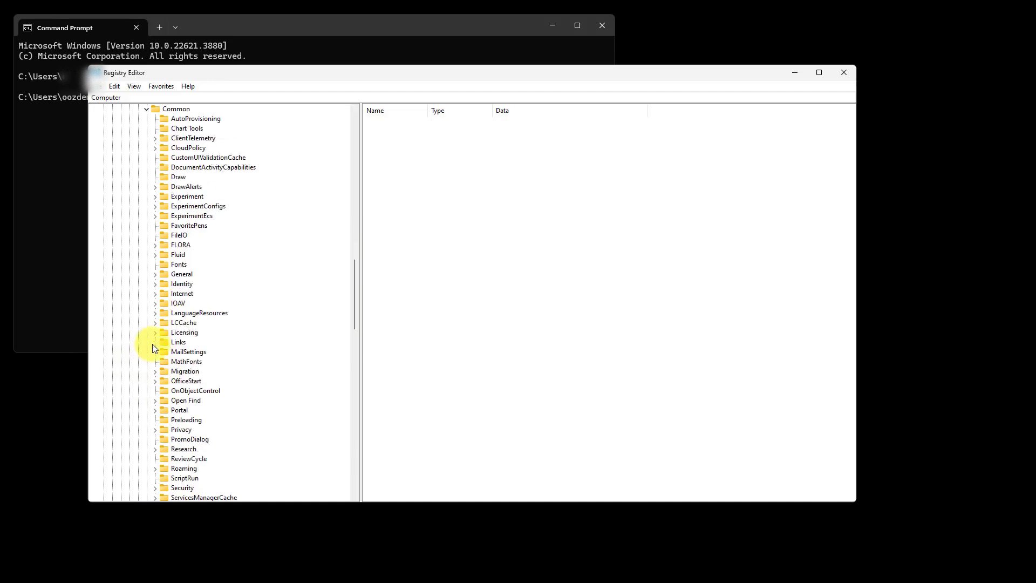
click(156, 284)
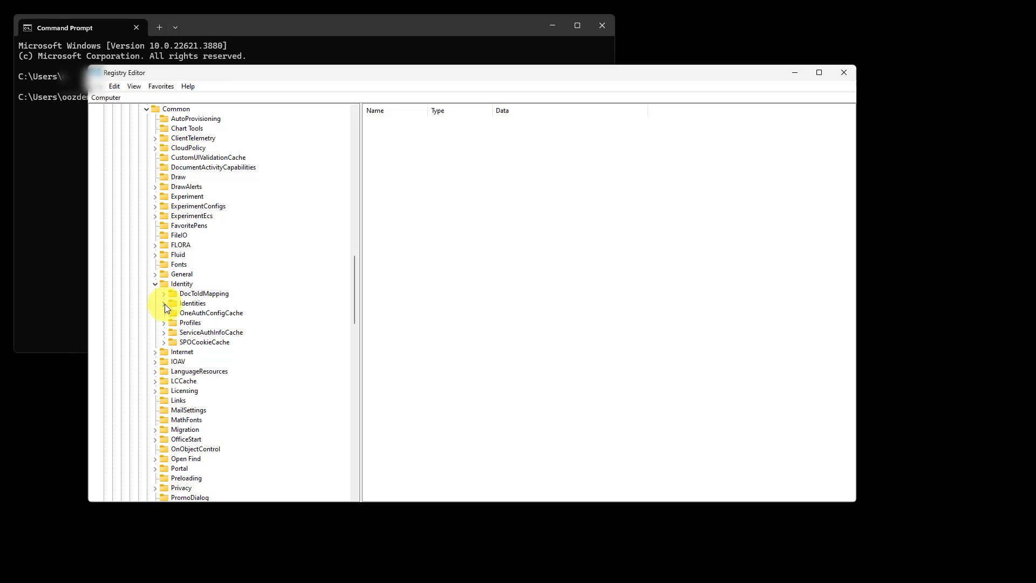
click(164, 303)
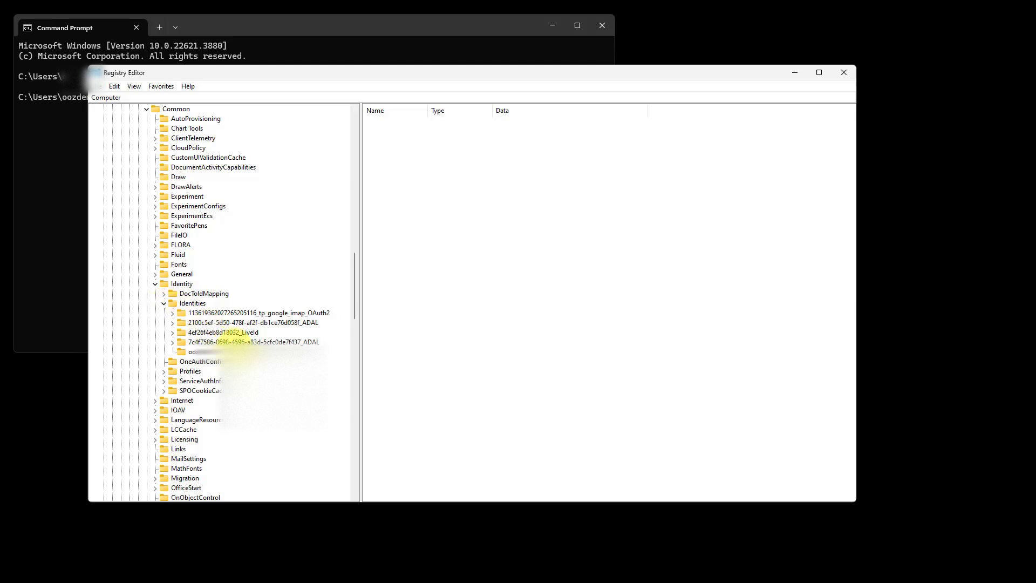
Select the account's identity key and bring up the context menu on its FriendlyName value.
click(192, 351)
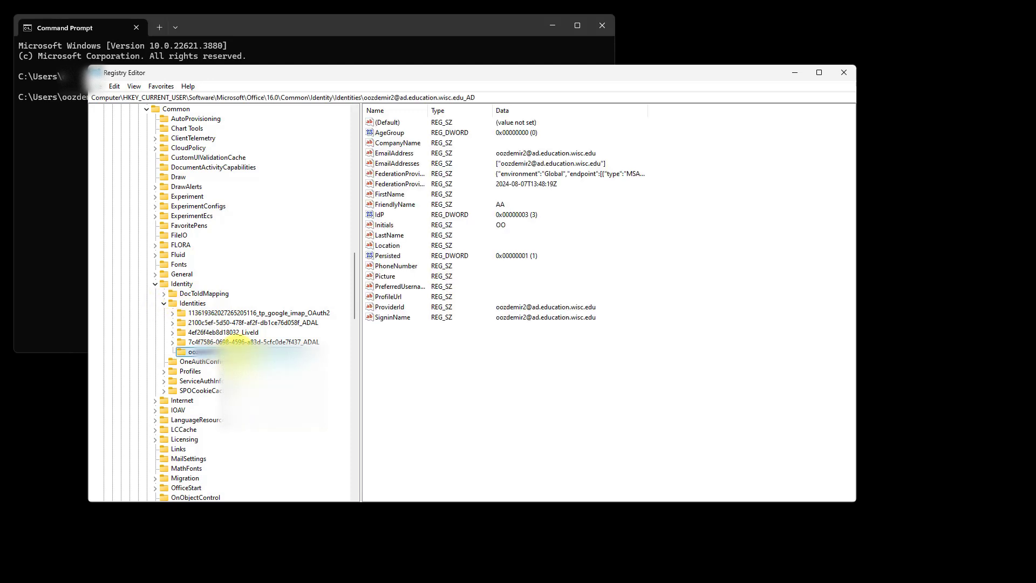
mouse_move(408, 218)
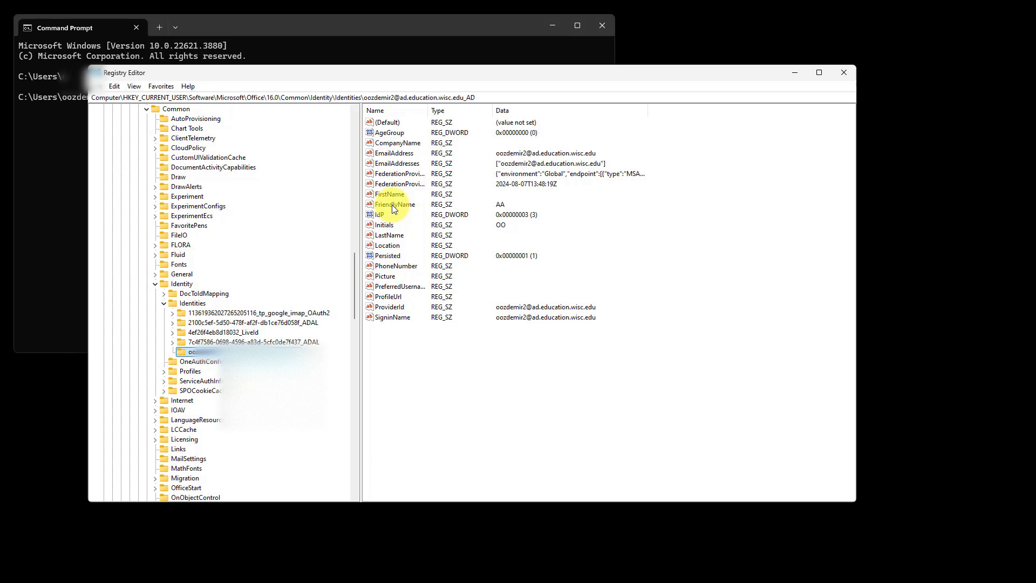
right_click(395, 204)
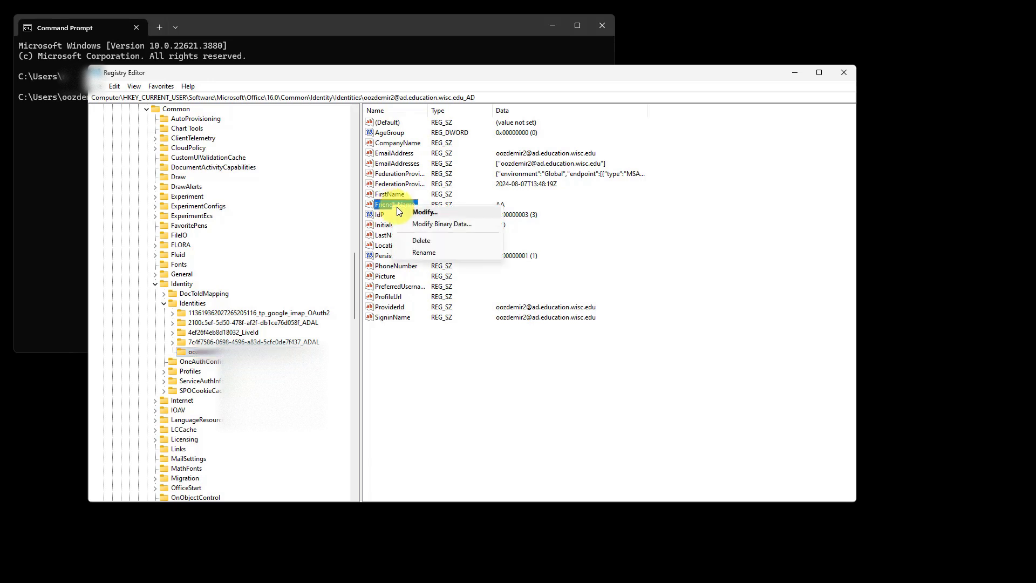
Modify FriendlyName in Edit String, replacing AA with OO, and confirm.
click(423, 212)
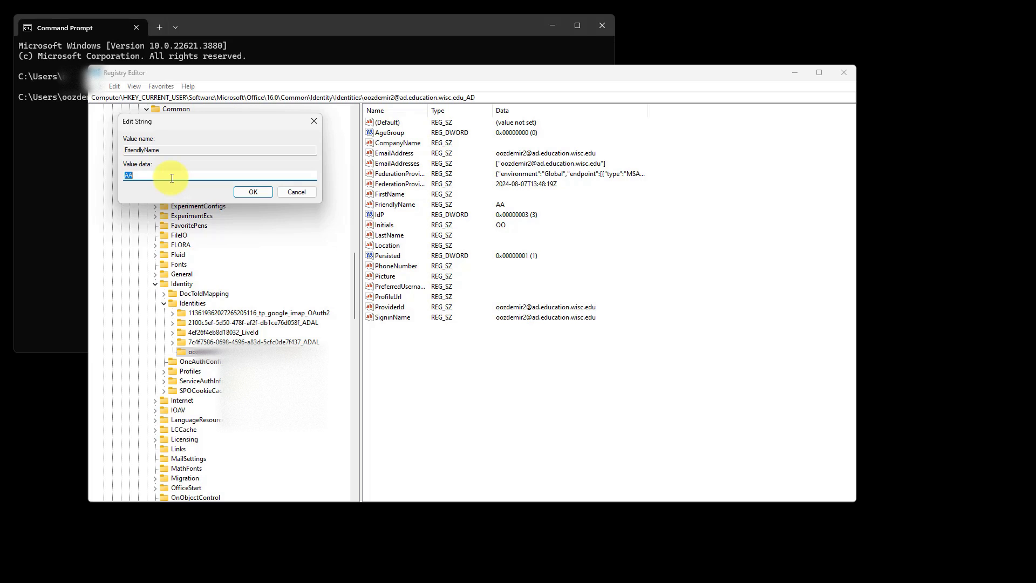
text(OO)
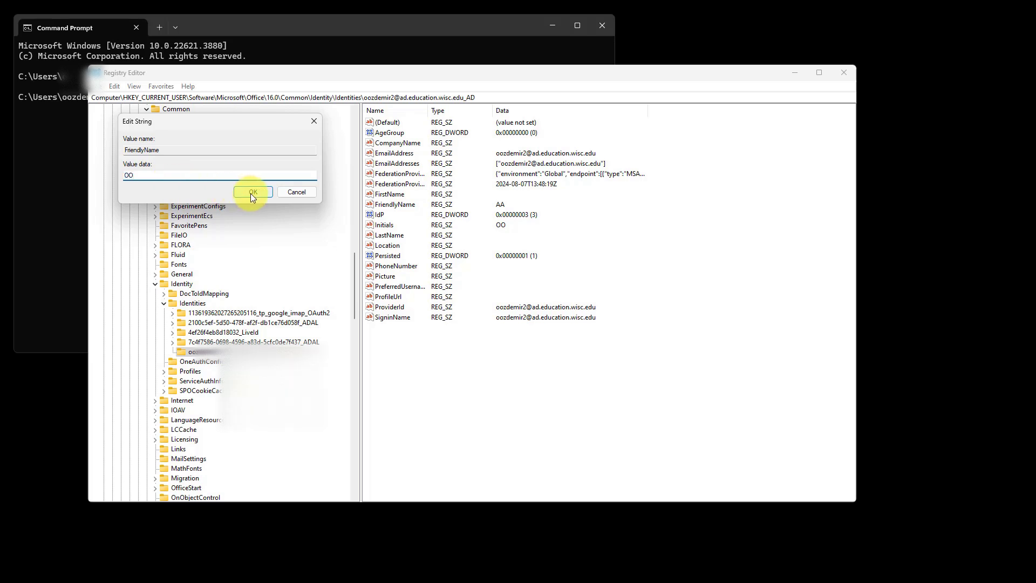
click(252, 191)
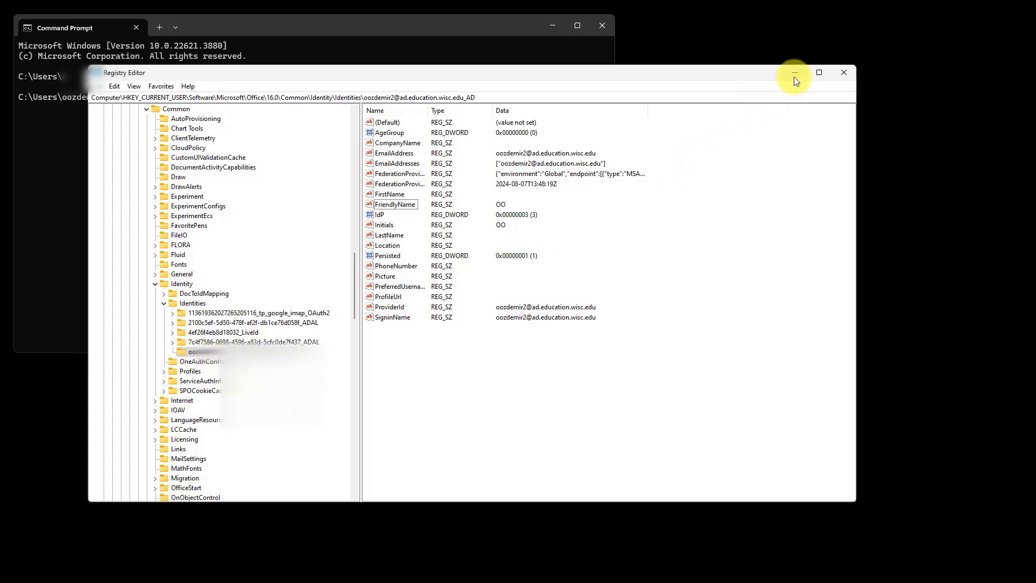
Minimize Registry Editor and search the Start menu for 'word' to find the Word app.
click(20, 570)
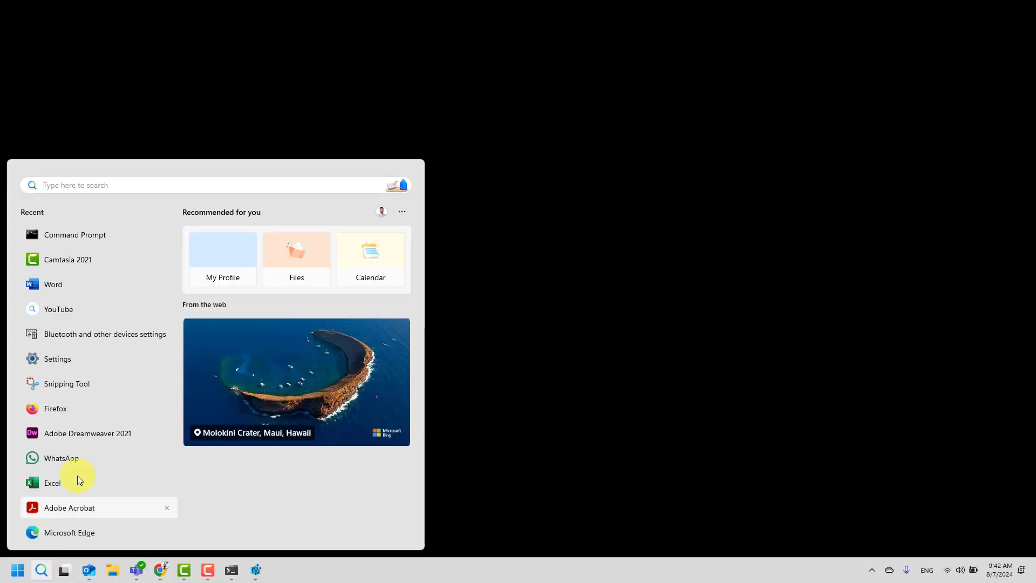
text(word)
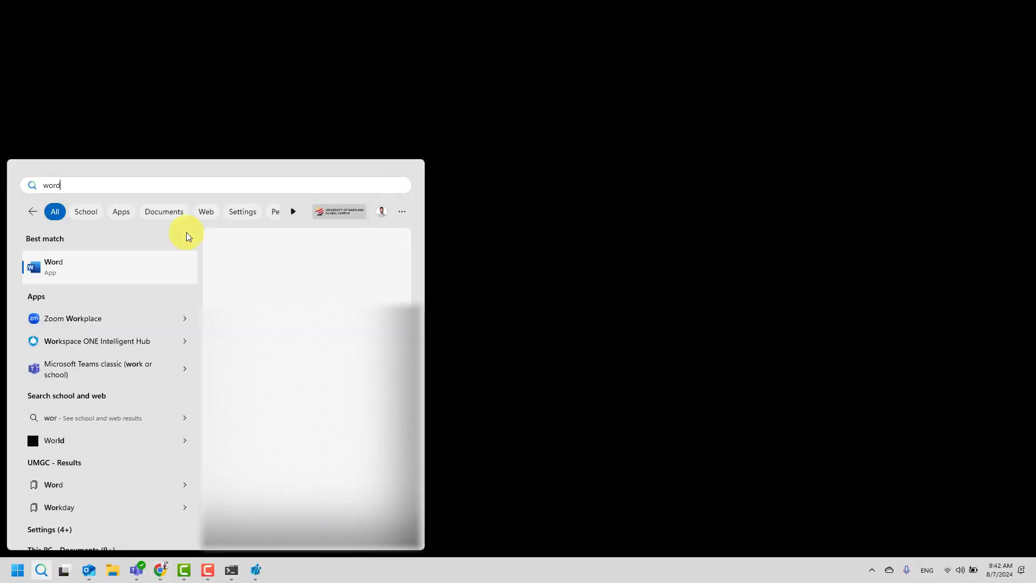